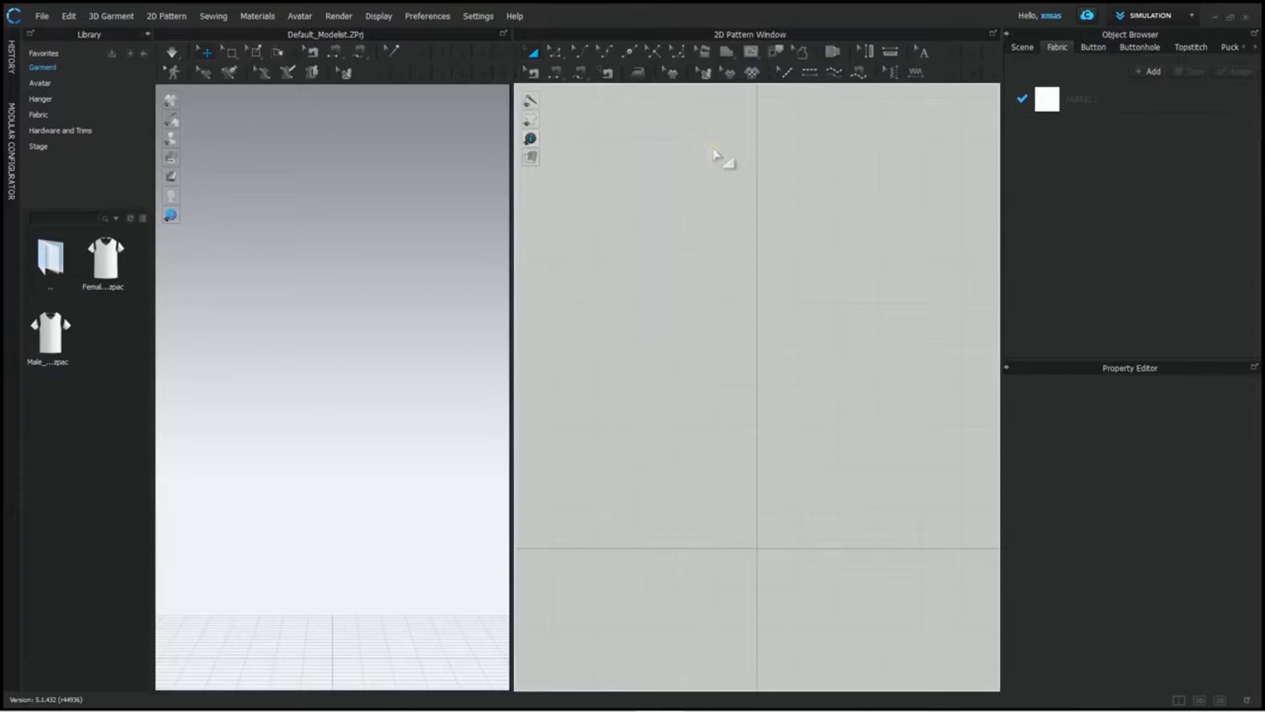
Step: Switch to the Rectangle tool in the 2D pattern window
left_click(725, 52)
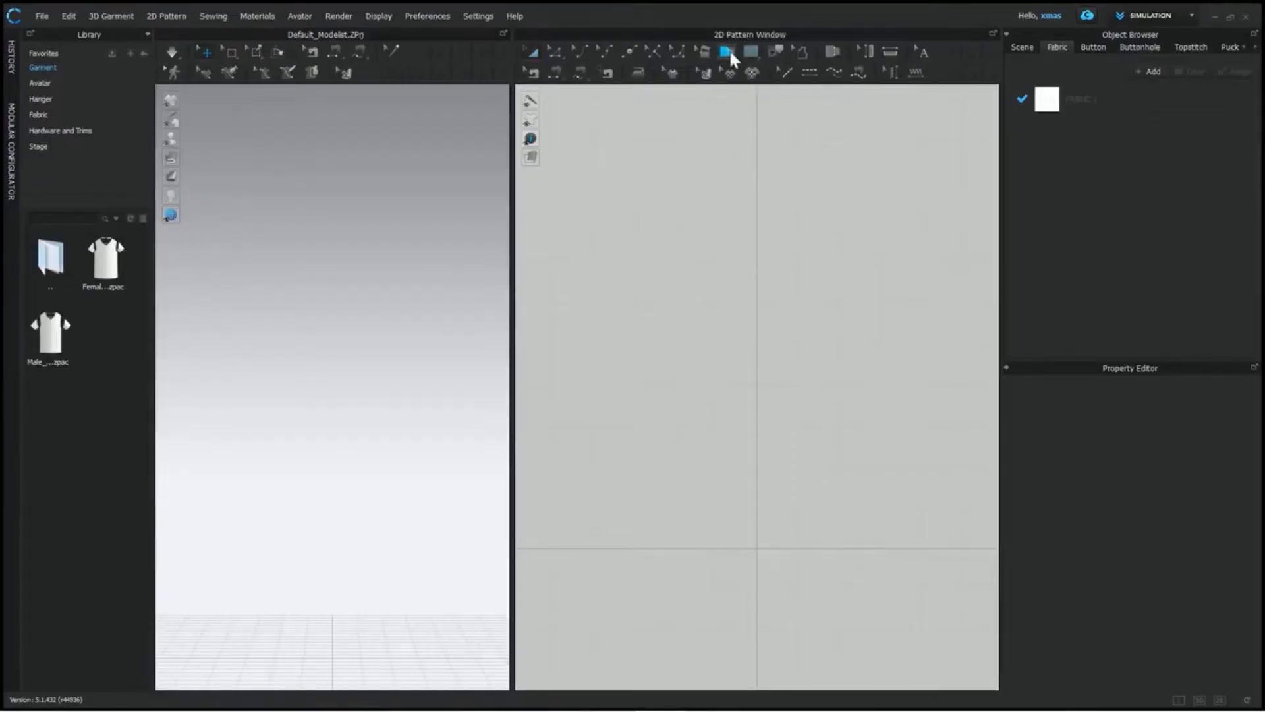
Step: Place a 20 x 20 inch square pattern piece via the Create Rectangle dialog
left_click(725, 52)
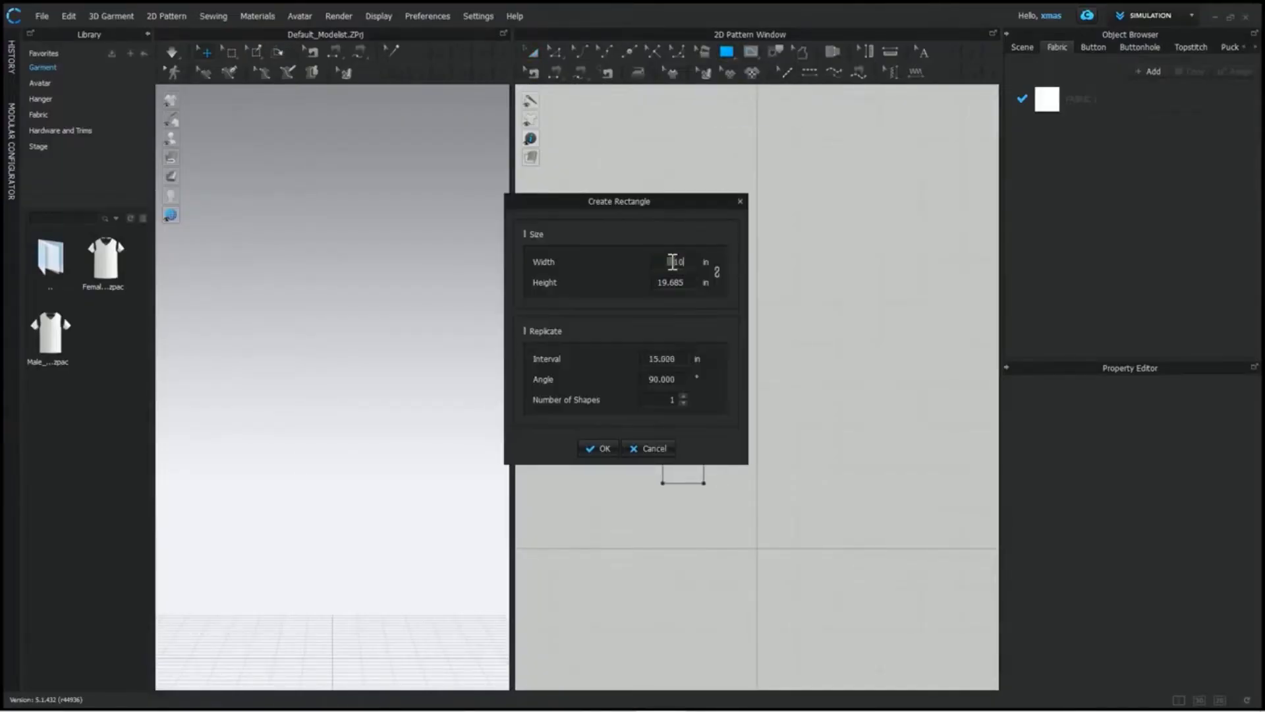
left_click(598, 448)
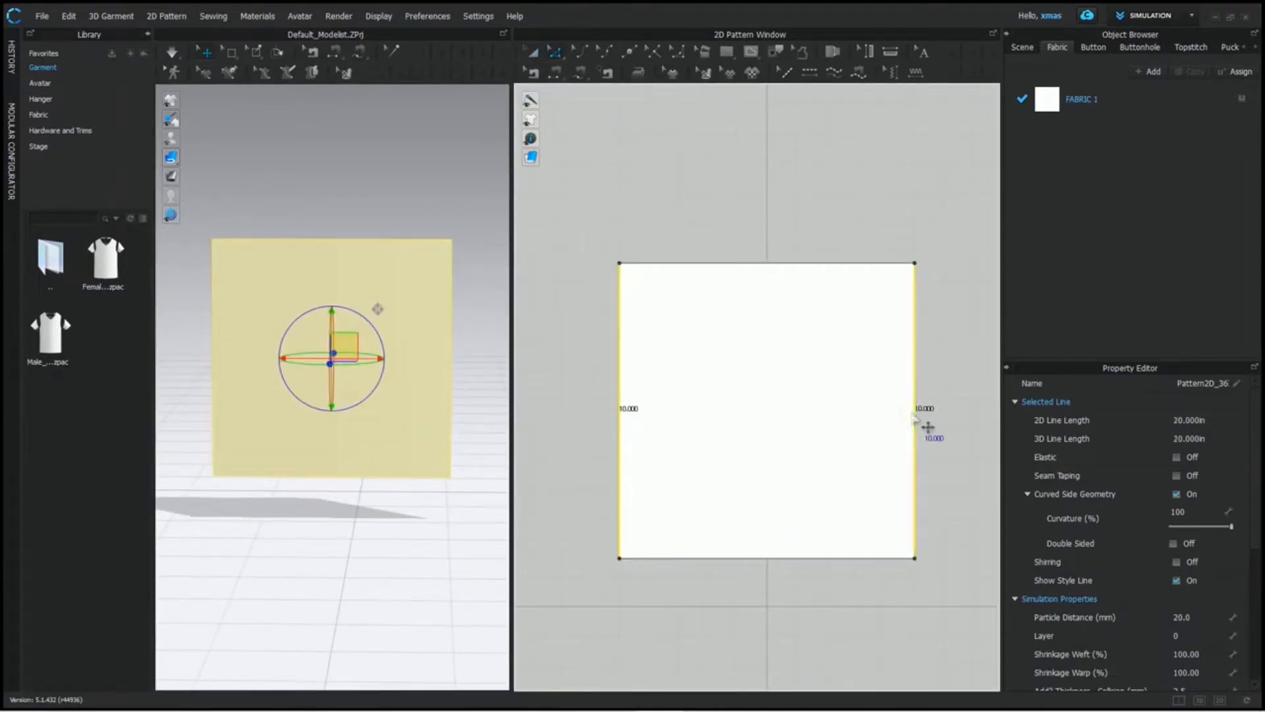
Step: Distribute four evenly spaced vertical internal lines between the square's side edges
right_click(913, 408)
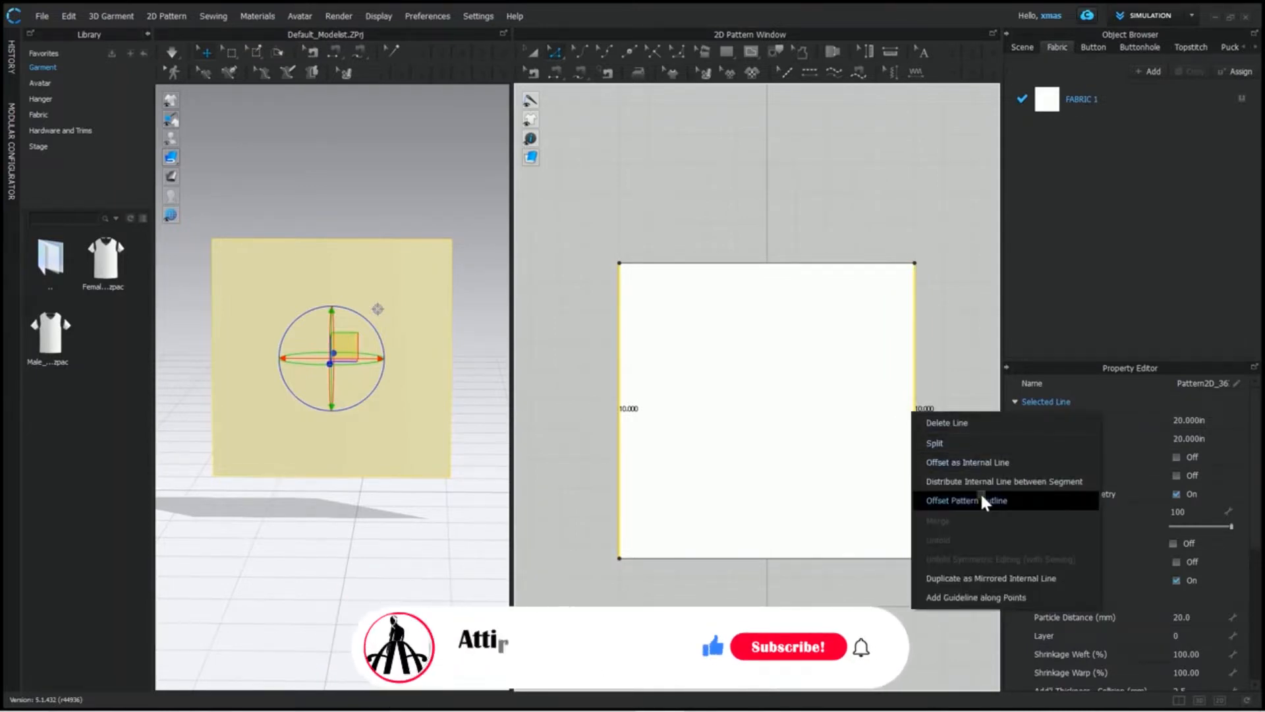
left_click(1004, 481)
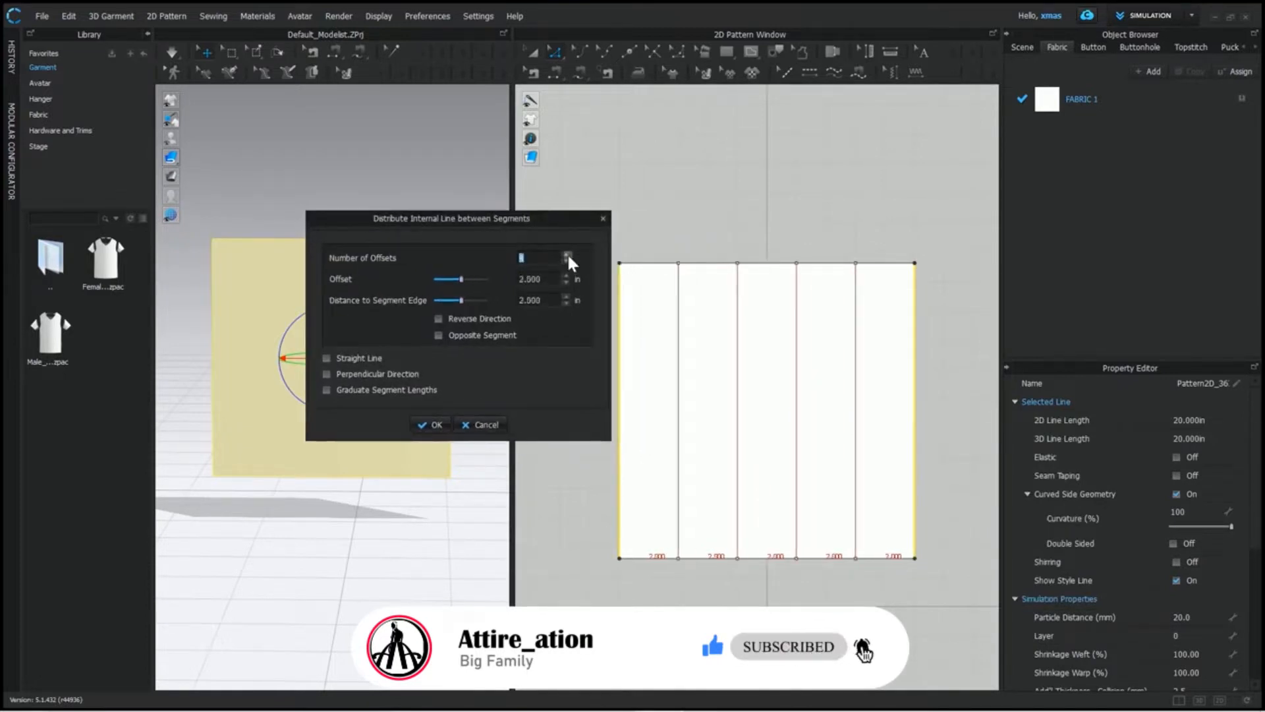
left_click(428, 424)
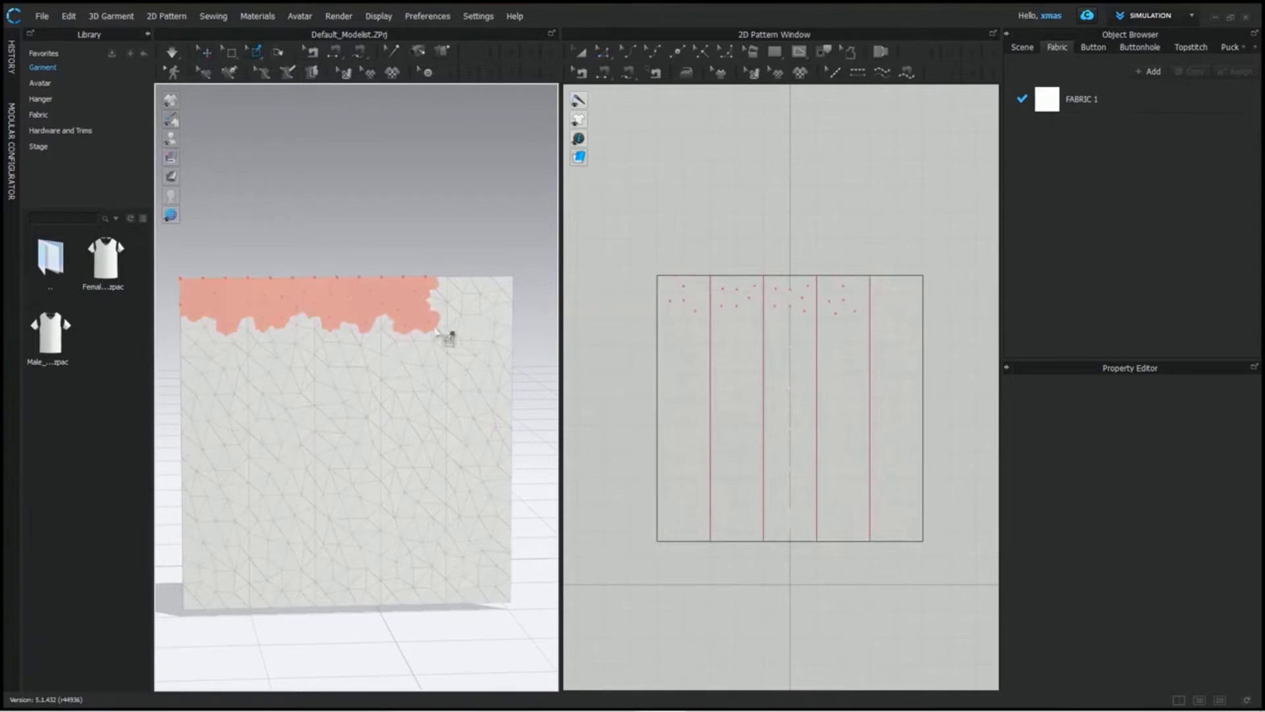
mouse_move(419, 386)
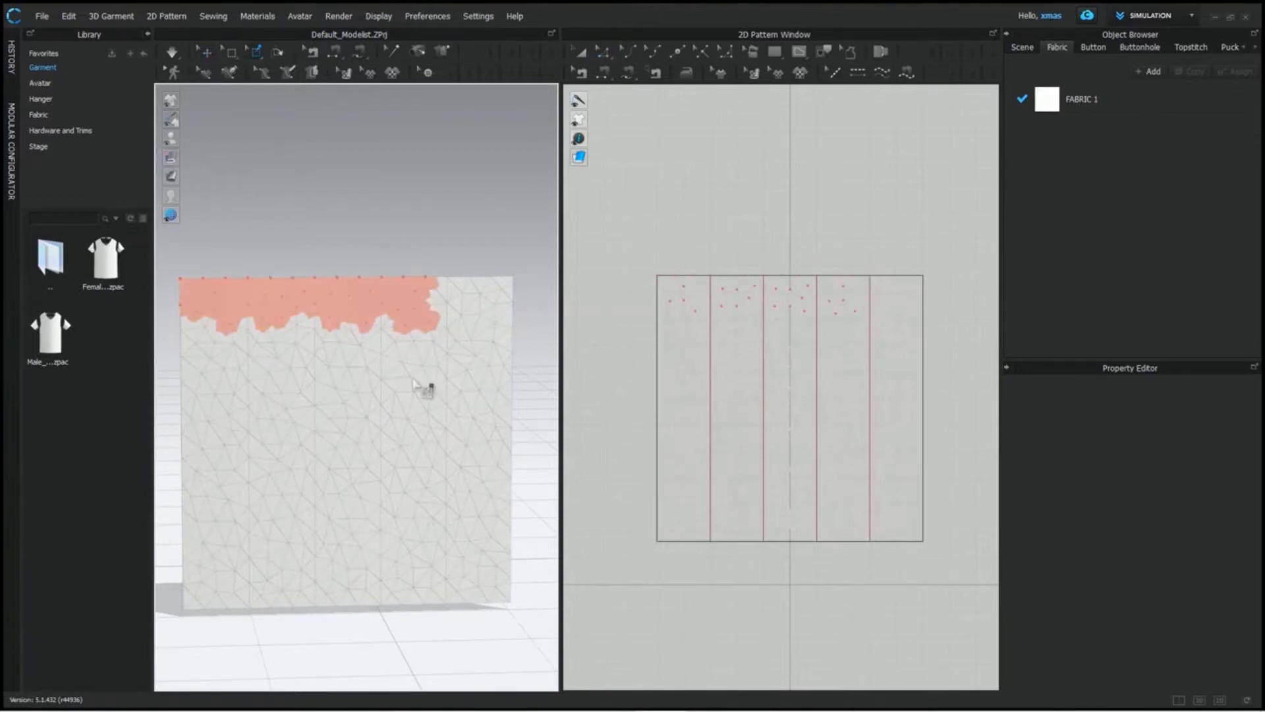
Step: Solidify the pinned square piece from its 3D context menu
right_click(791, 403)
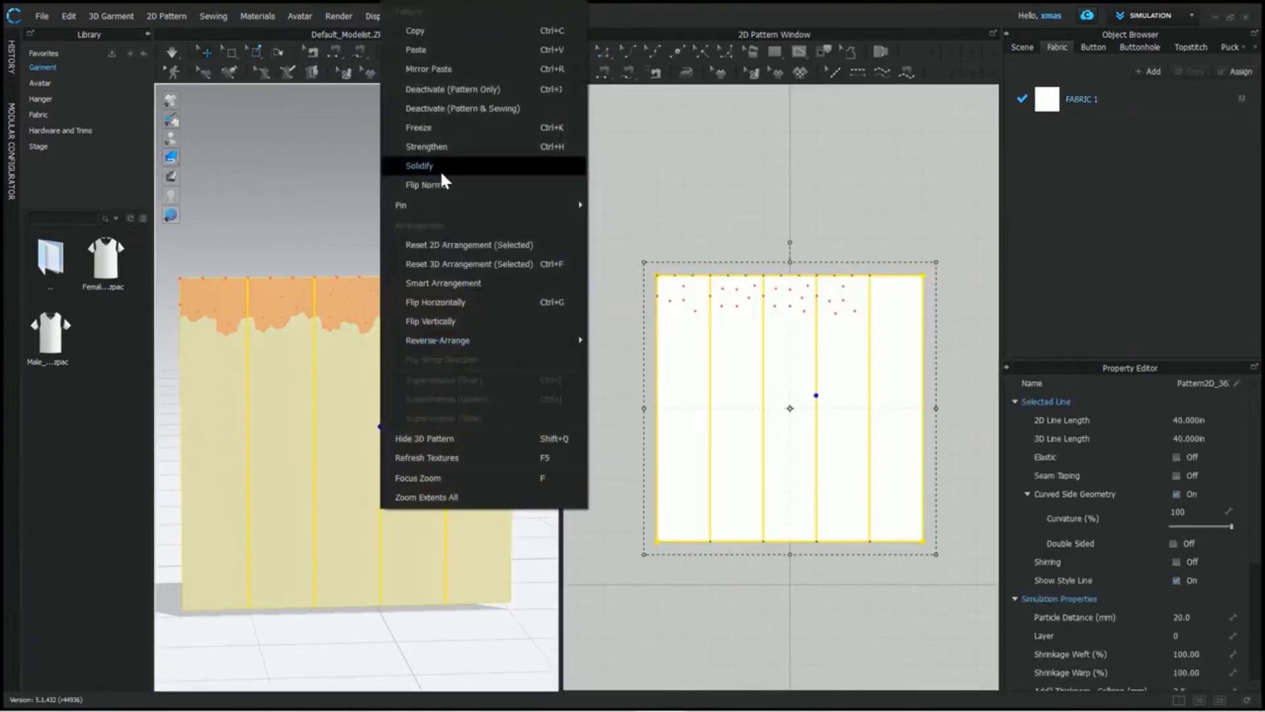
left_click(419, 166)
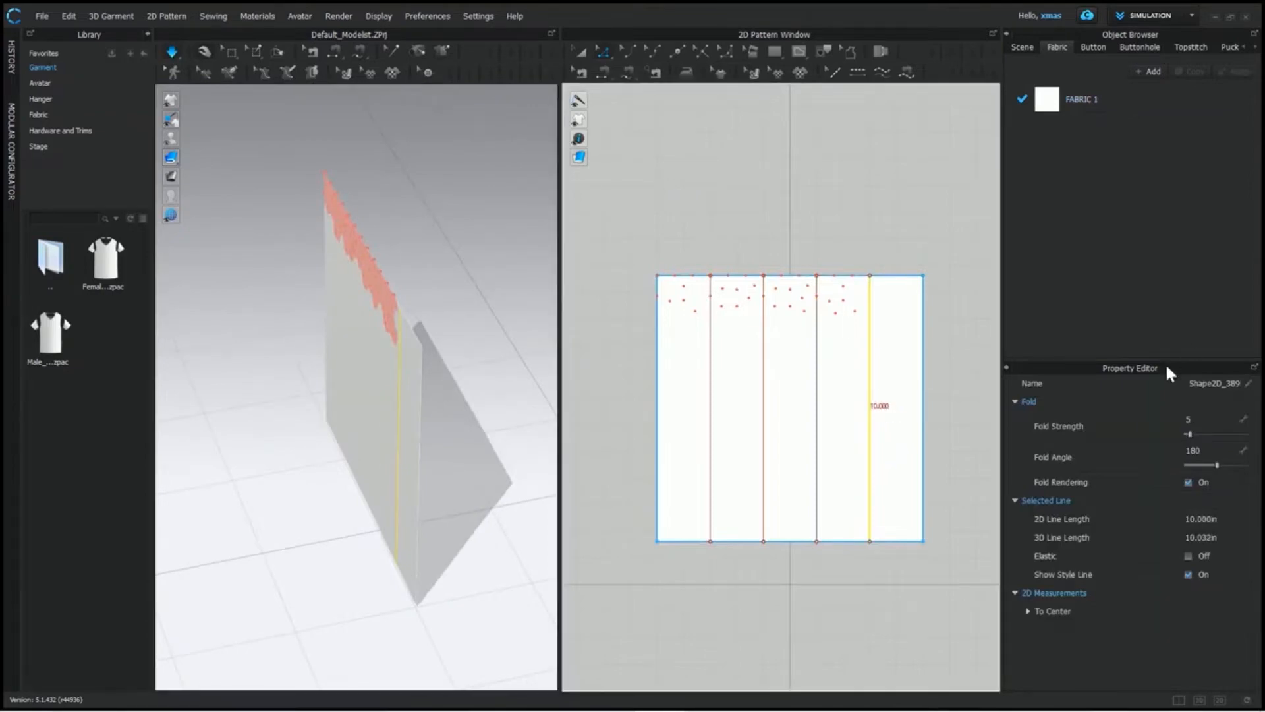
mouse_move(1205, 610)
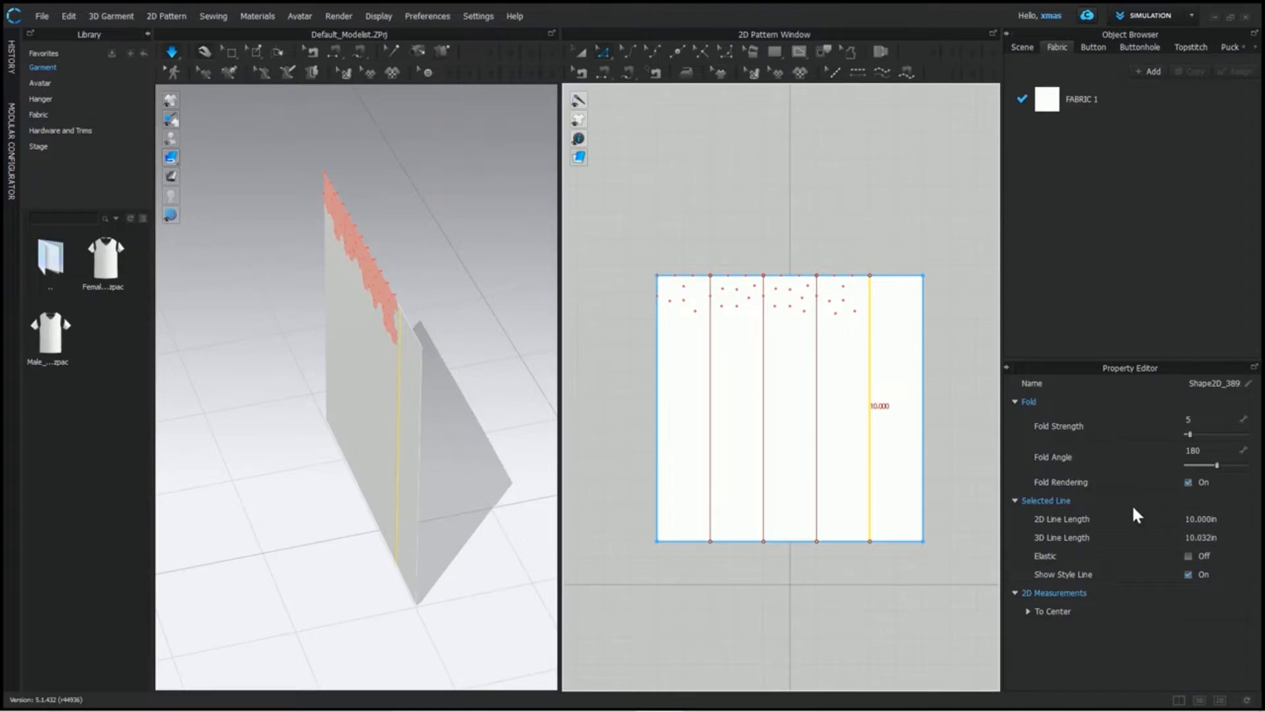
mouse_move(1063, 413)
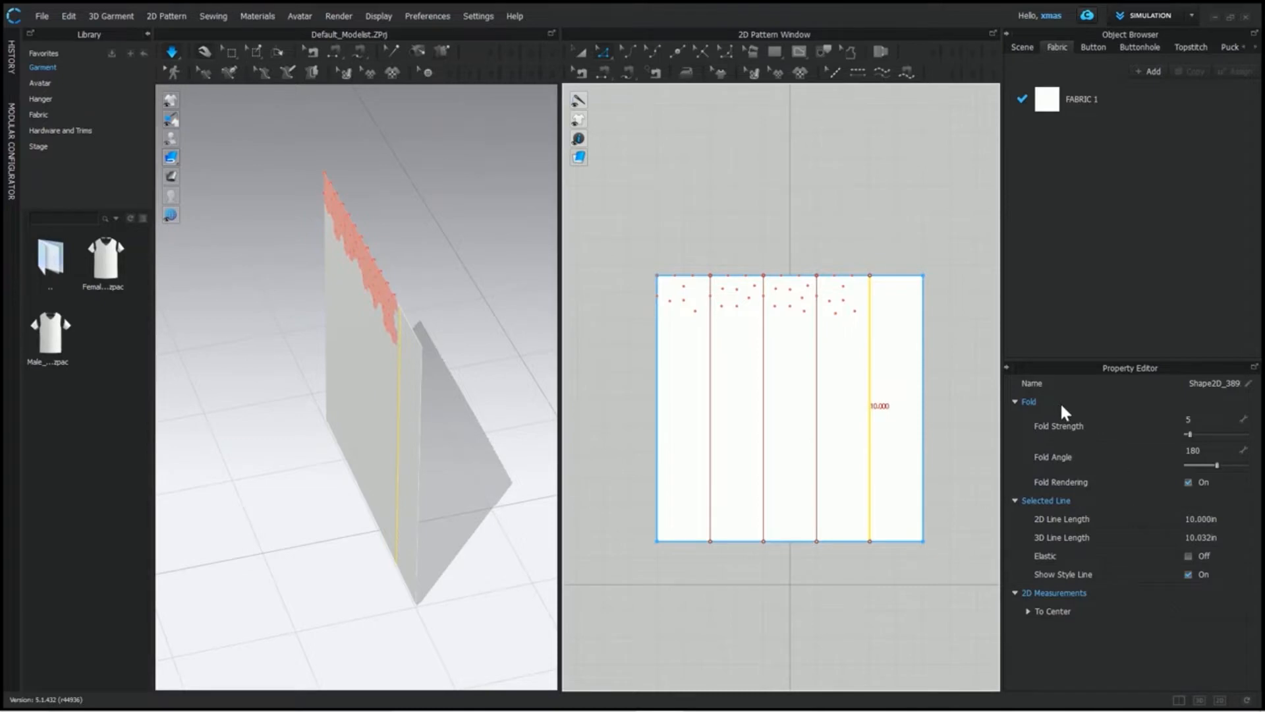
mouse_move(1130, 457)
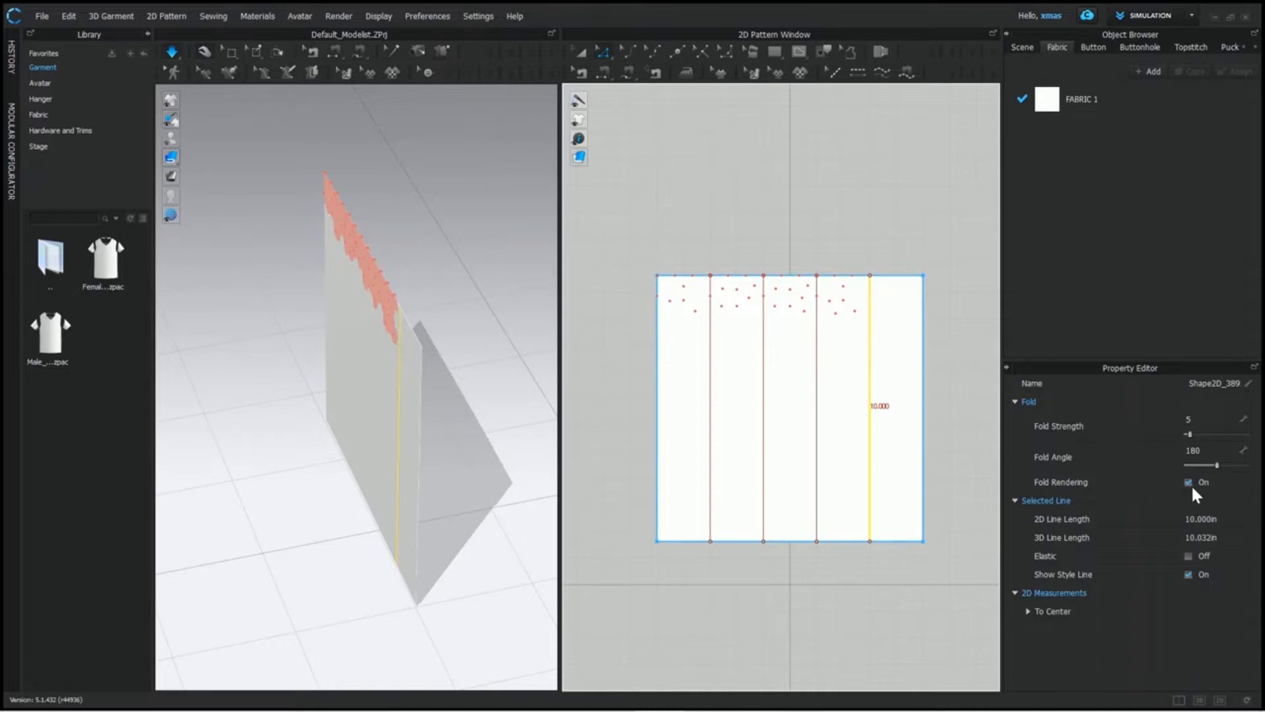
Step: Try fold angles 0 and 360 on the rightmost internal line, then set it to 90 degrees
left_click(1194, 457)
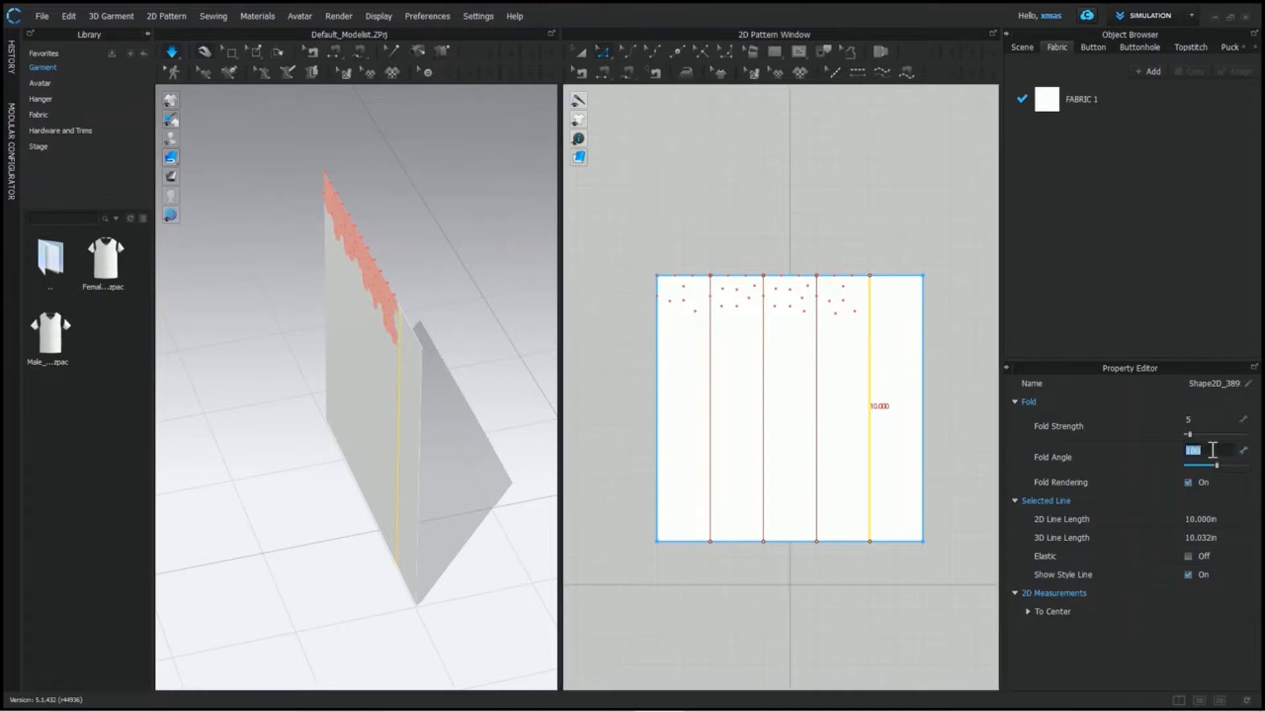
type("0")
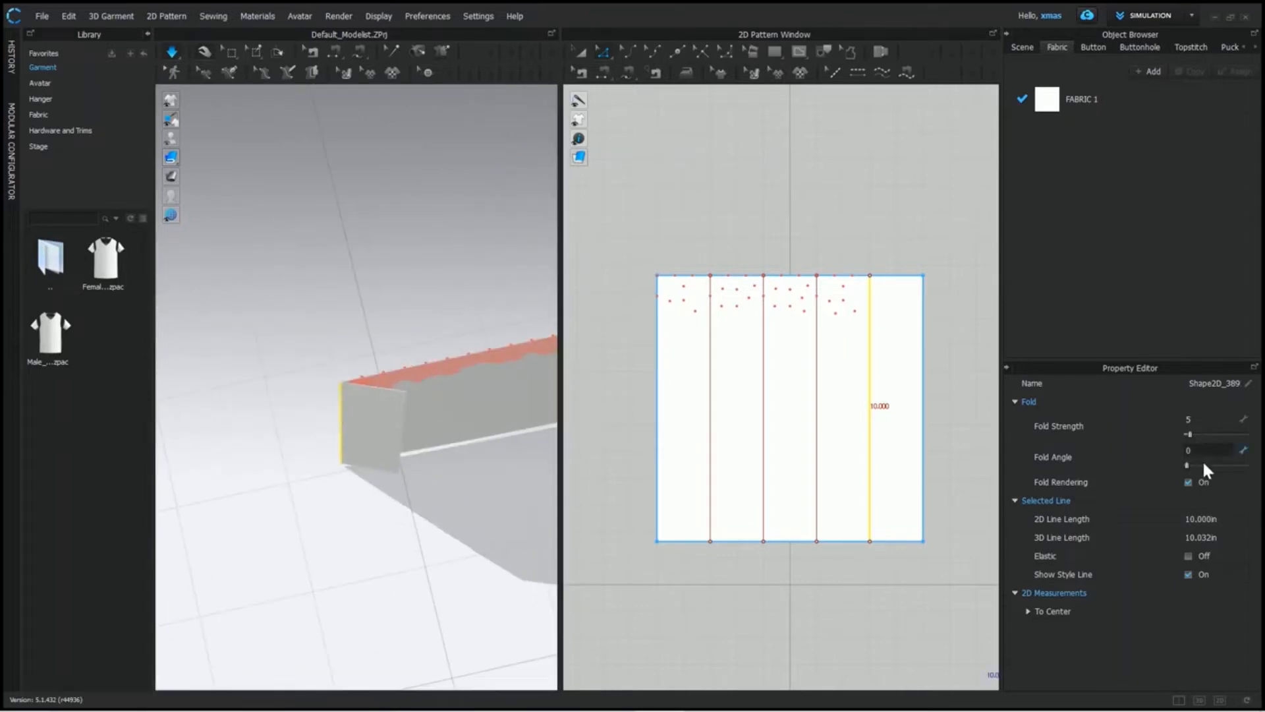
mouse_move(1243, 474)
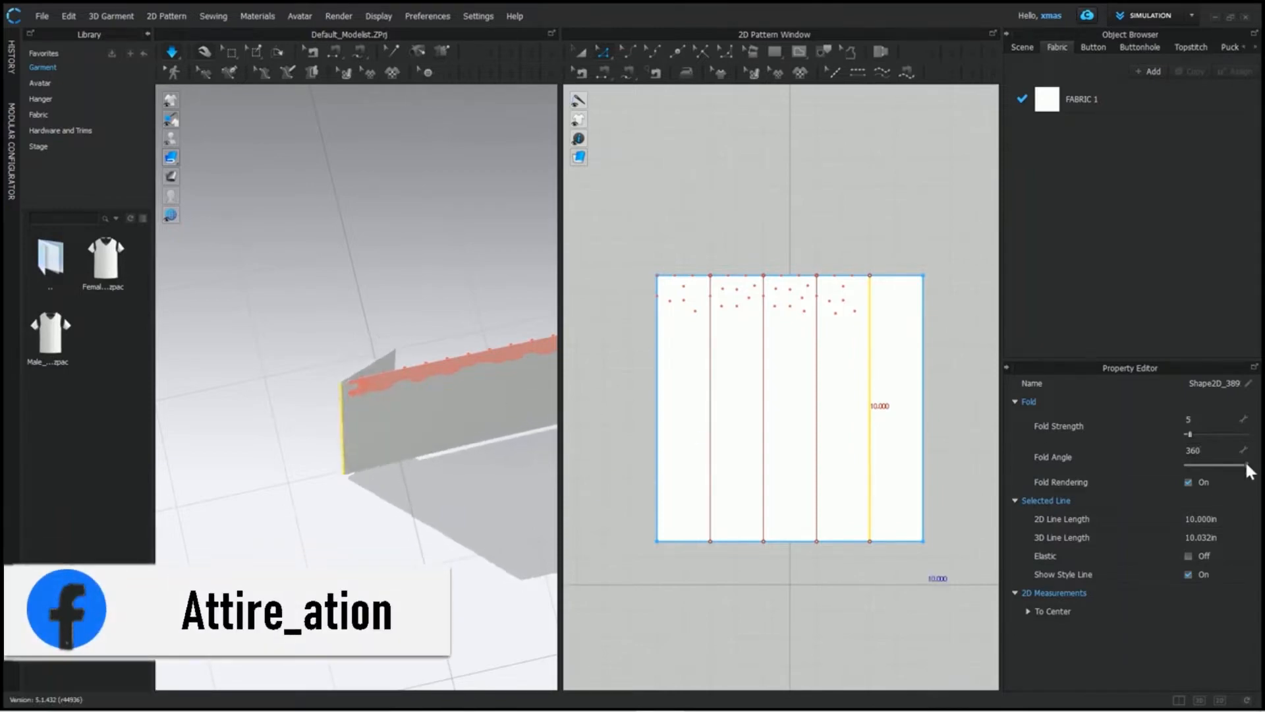
left_click_drag(1247, 465, 1198, 465)
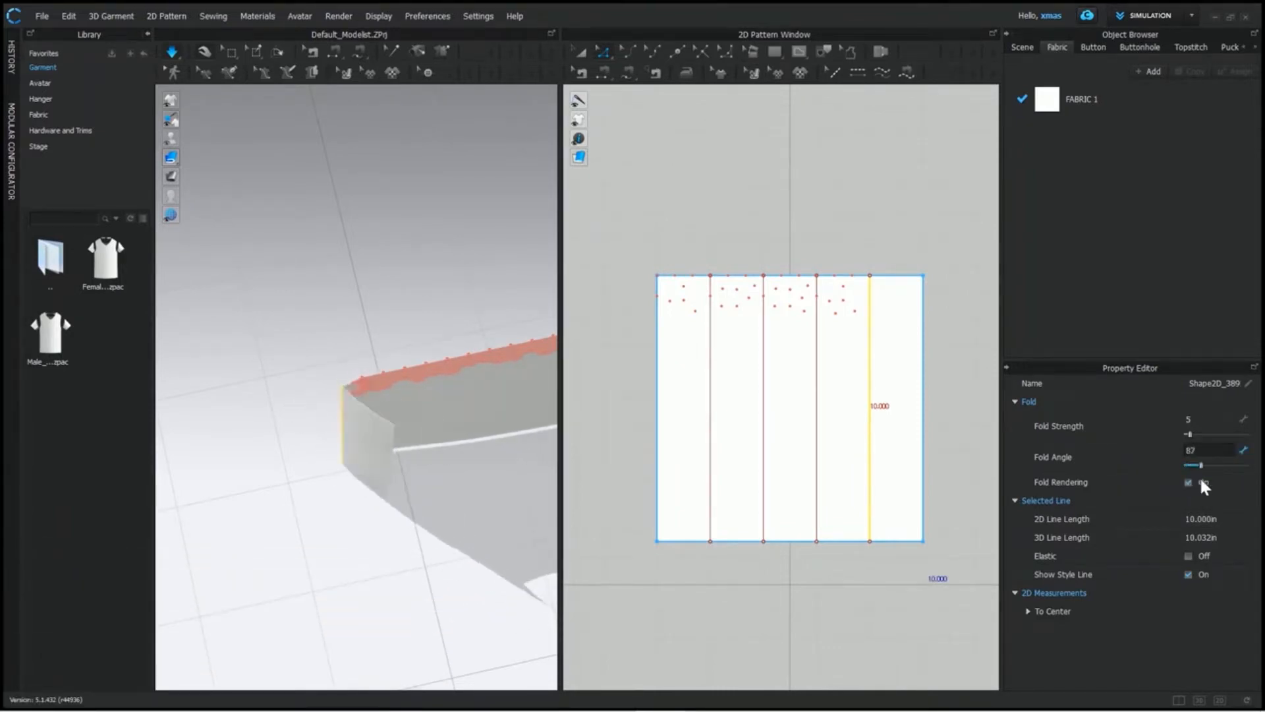
type("90")
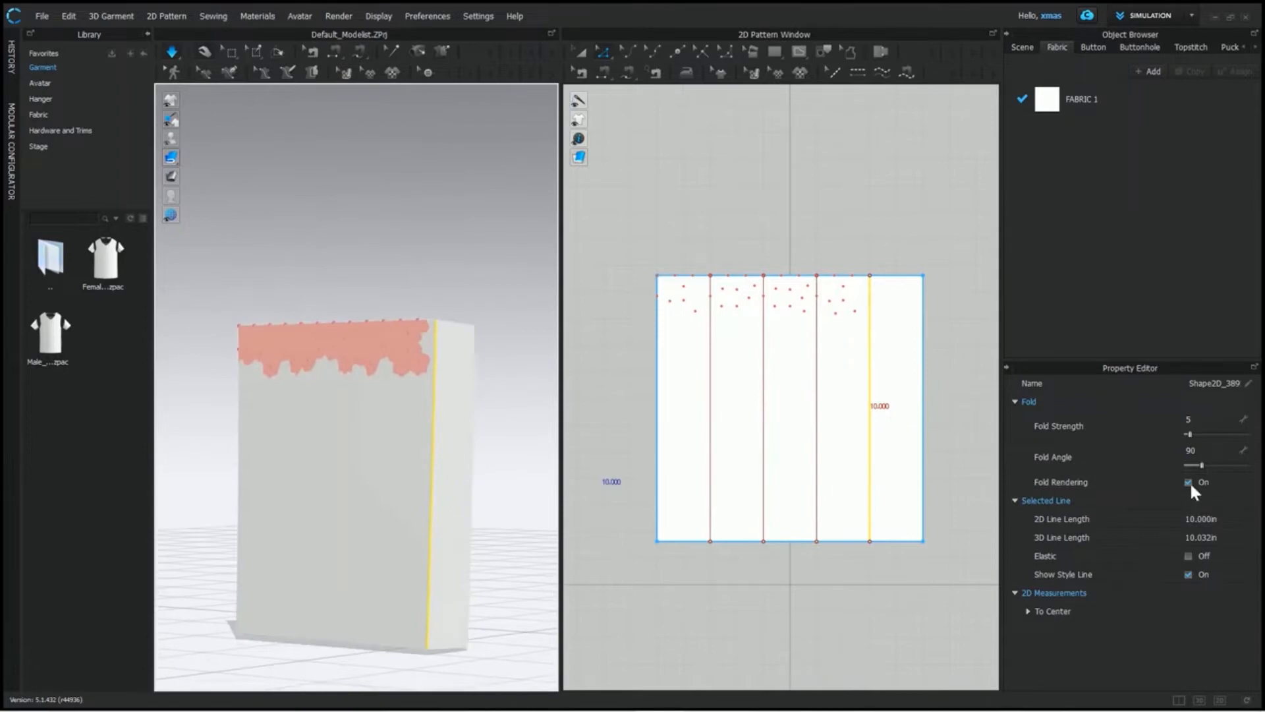
Step: Toggle fold rendering for the rightmost line and deselect it, leaving the piece hanging flat
left_click(1188, 482)
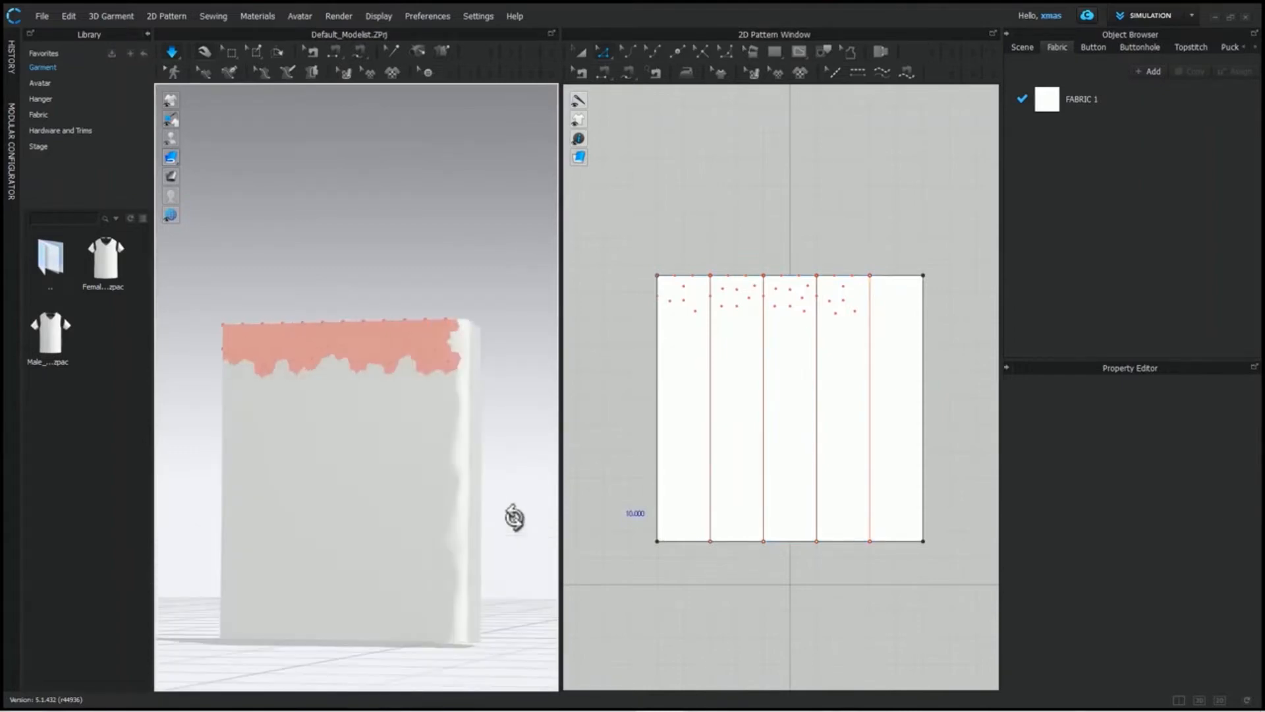
left_click(868, 403)
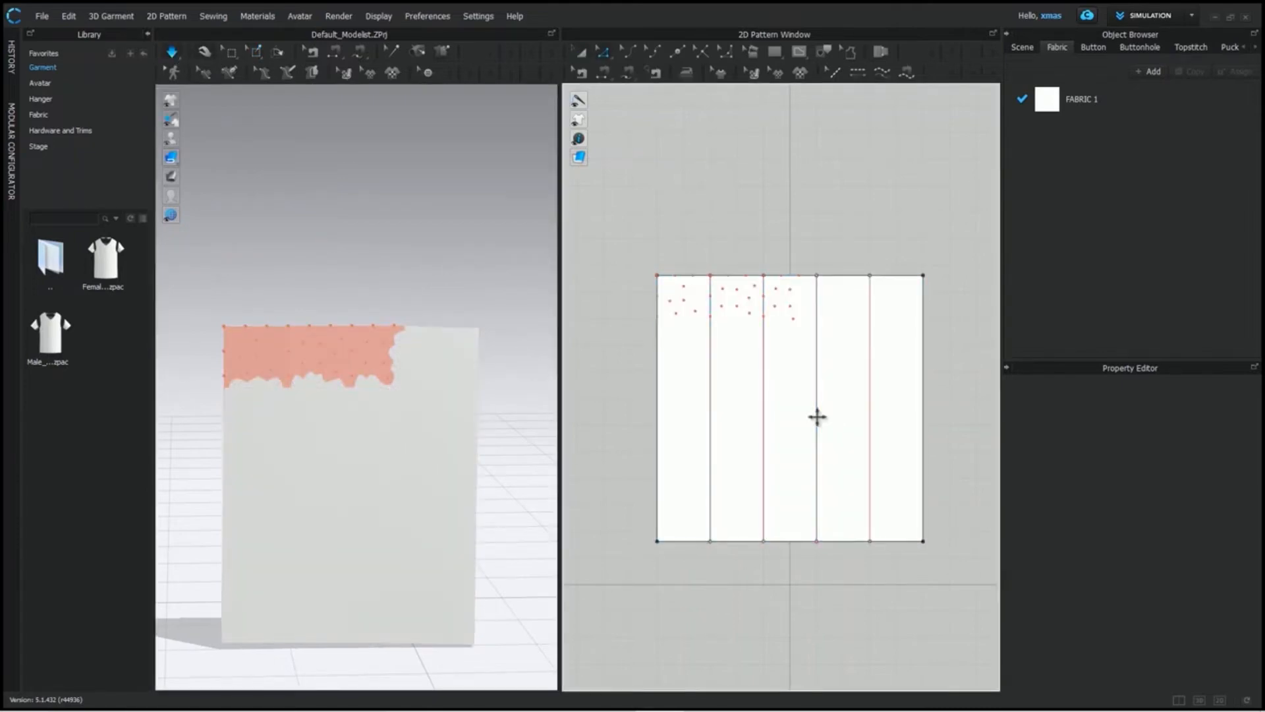
Step: Select the fourth internal line on the flattened piece for refolding
left_click(814, 404)
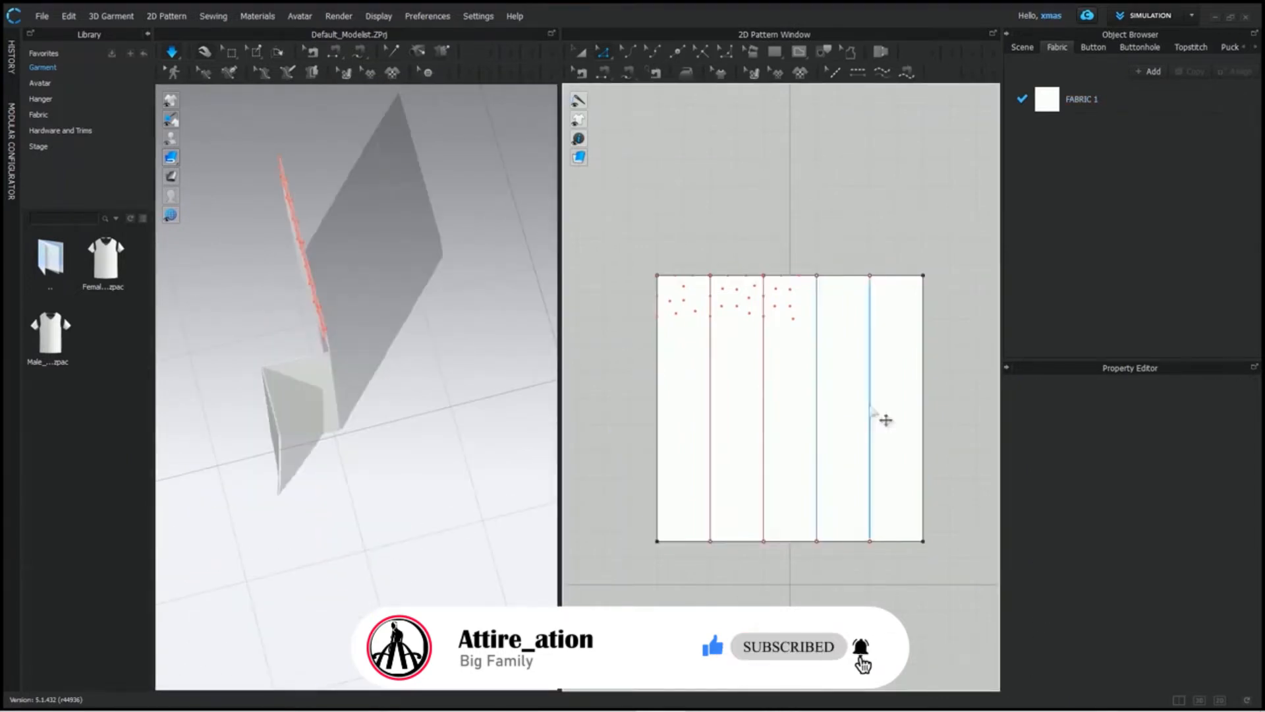
Step: Set the rightmost internal line's fold strength to 100 and turn off its fold rendering
left_click(869, 407)
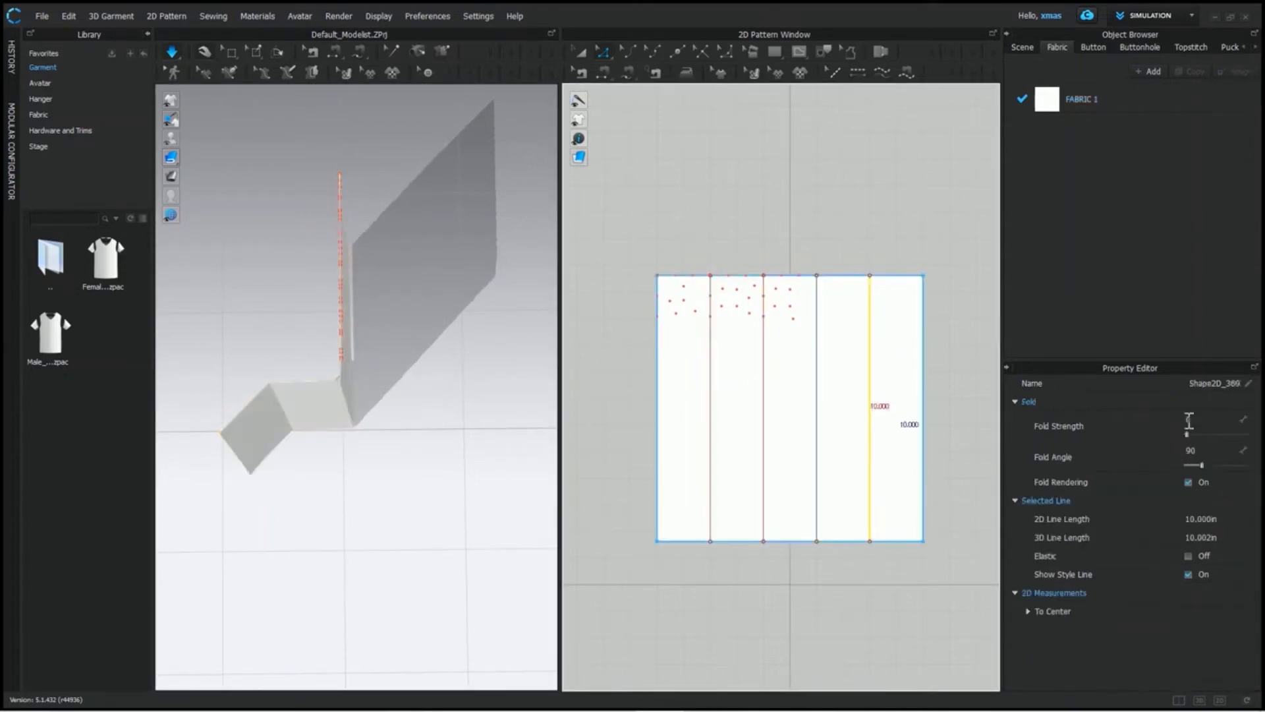
type("100")
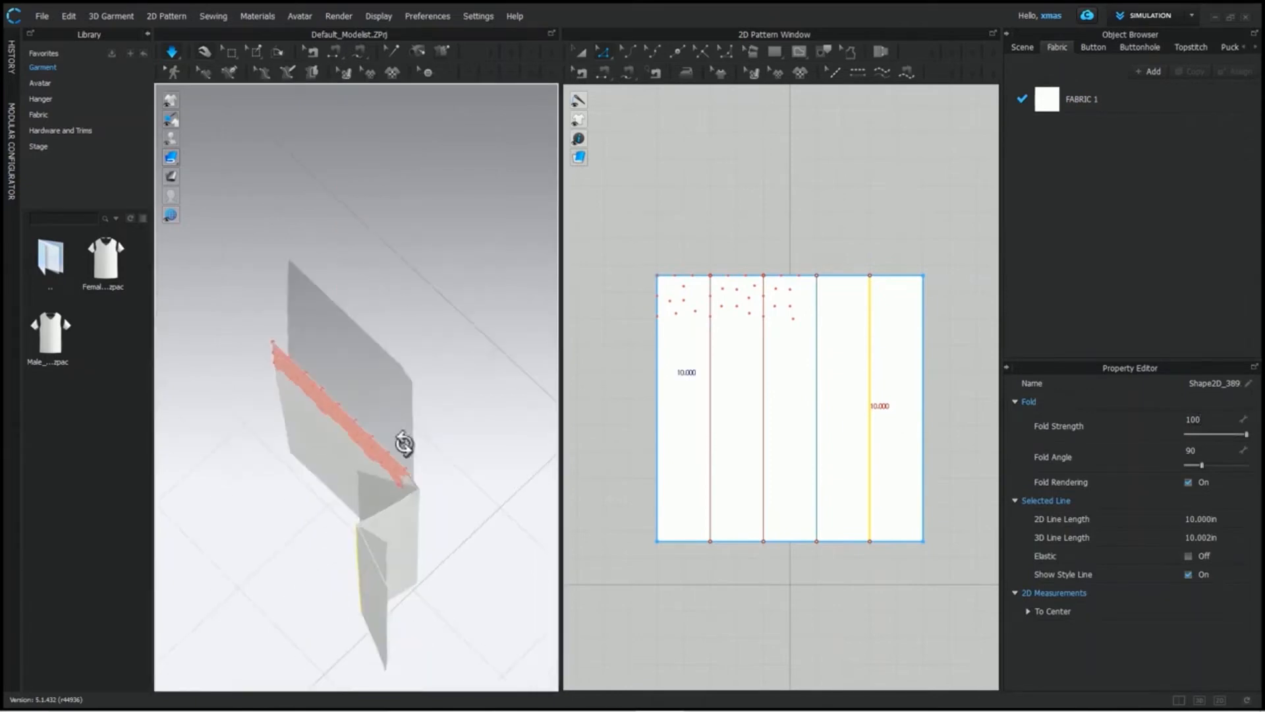
left_click_drag(403, 443, 331, 461)
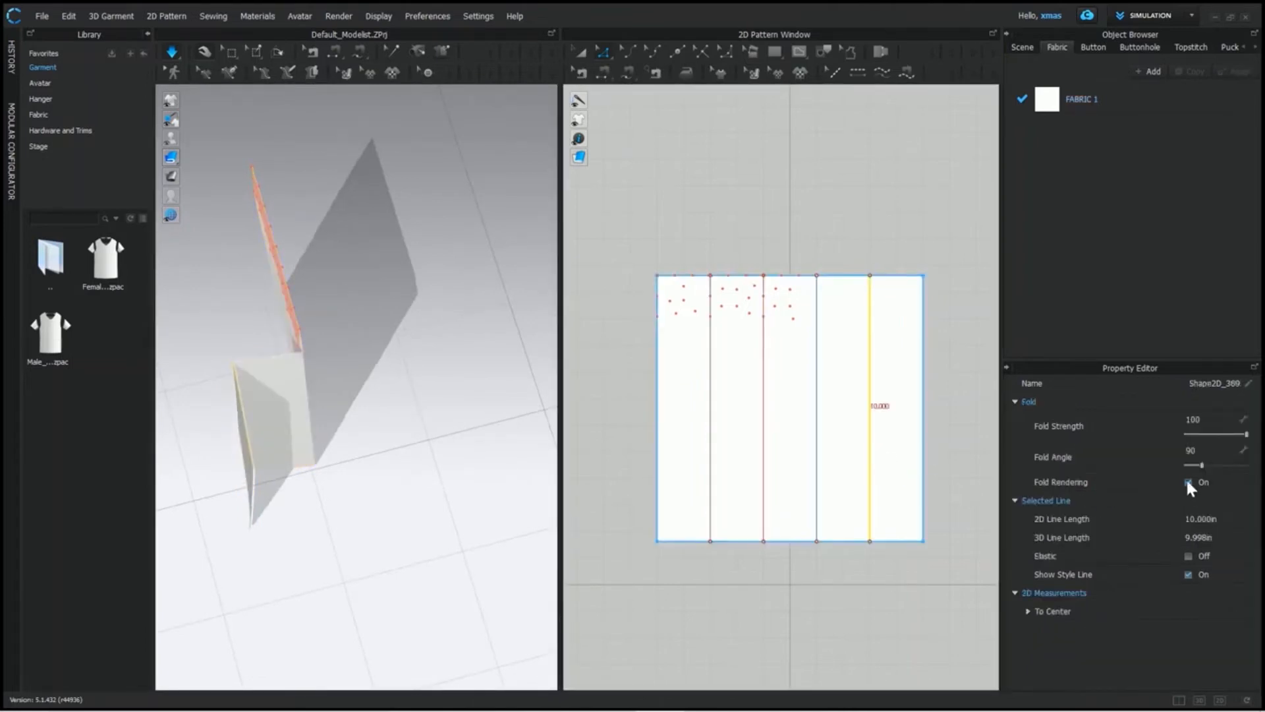
left_click(1189, 482)
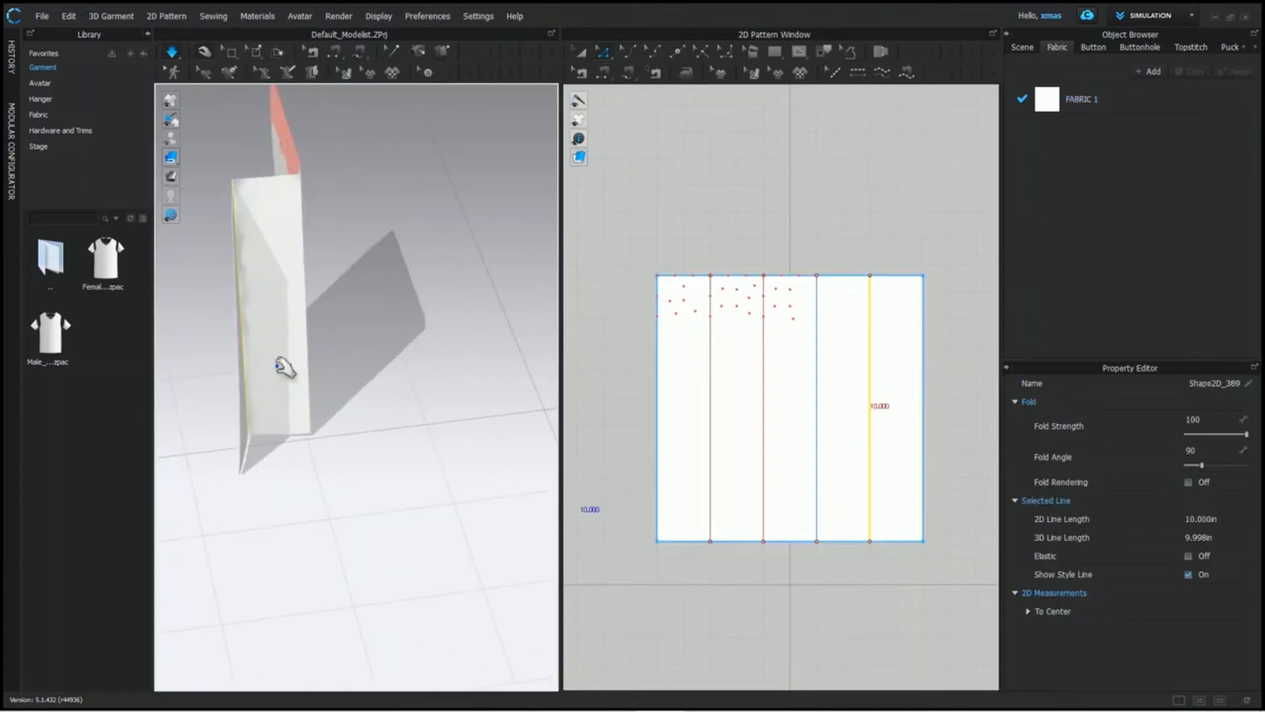
Step: With Fold Arrangement, rotate the gizmo to increase the rightmost line's fold angle in steps
left_click_drag(285, 369, 437, 404)
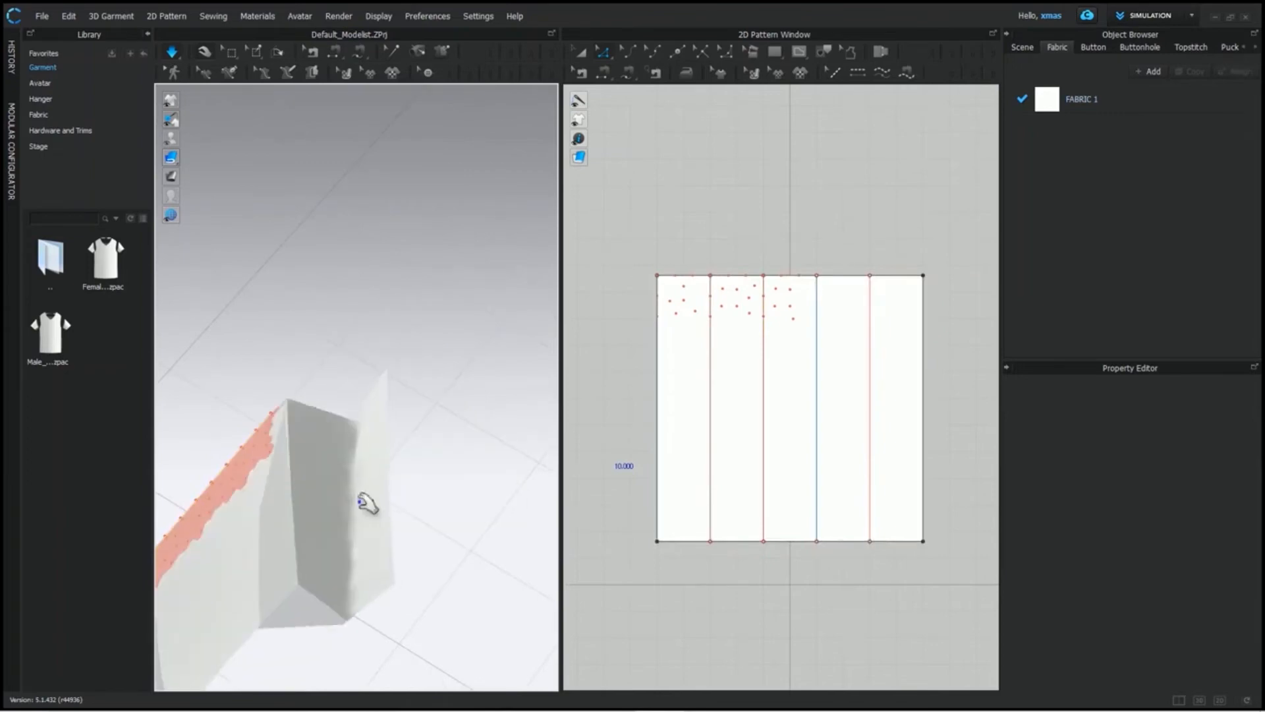
left_click(817, 403)
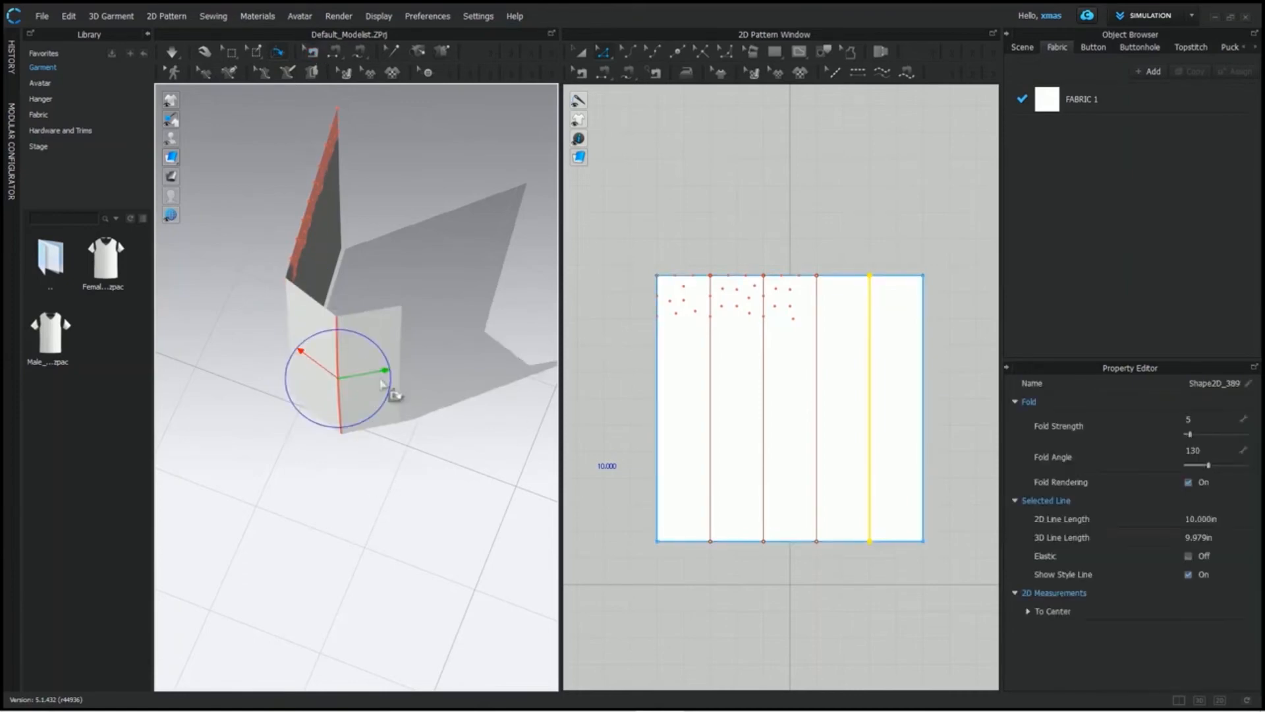
left_click_drag(383, 384, 351, 490)
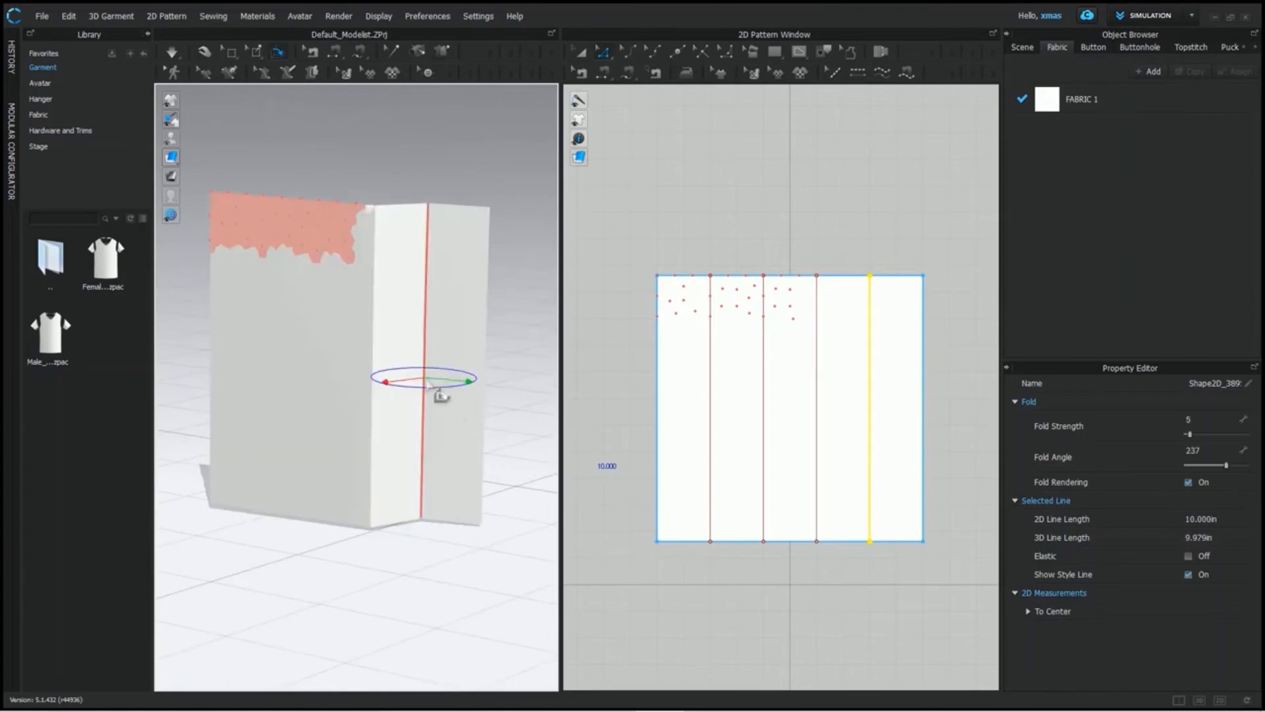
left_click_drag(470, 378, 338, 436)
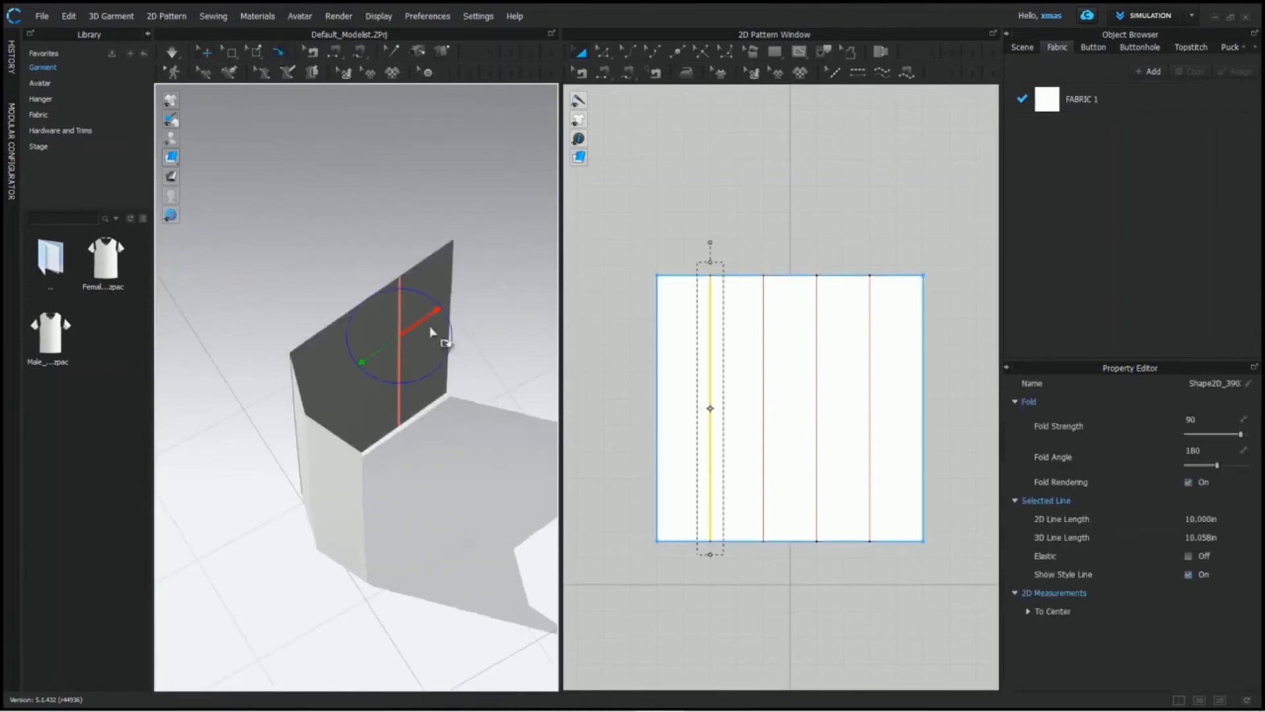
Step: Bend the leftmost line, then close the tube by folding the rightmost line to 135 degrees
left_click_drag(436, 311, 440, 354)
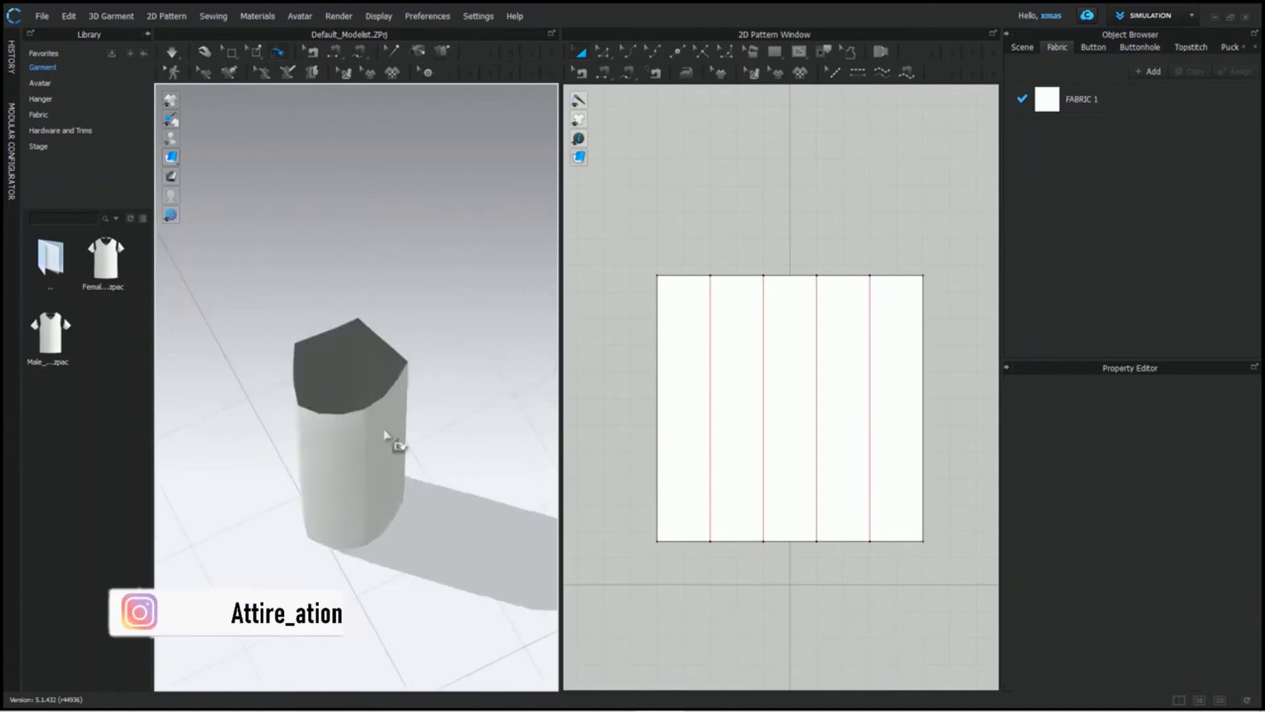
left_click(870, 407)
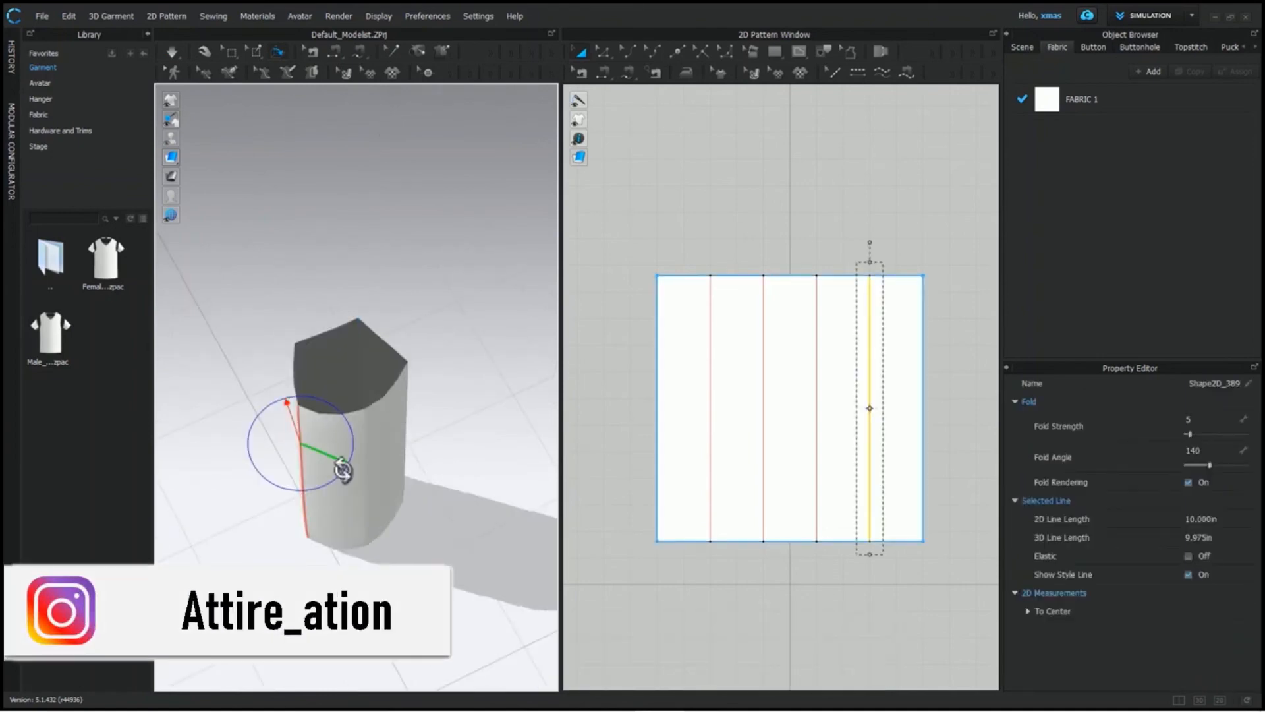
left_click_drag(343, 470, 384, 520)
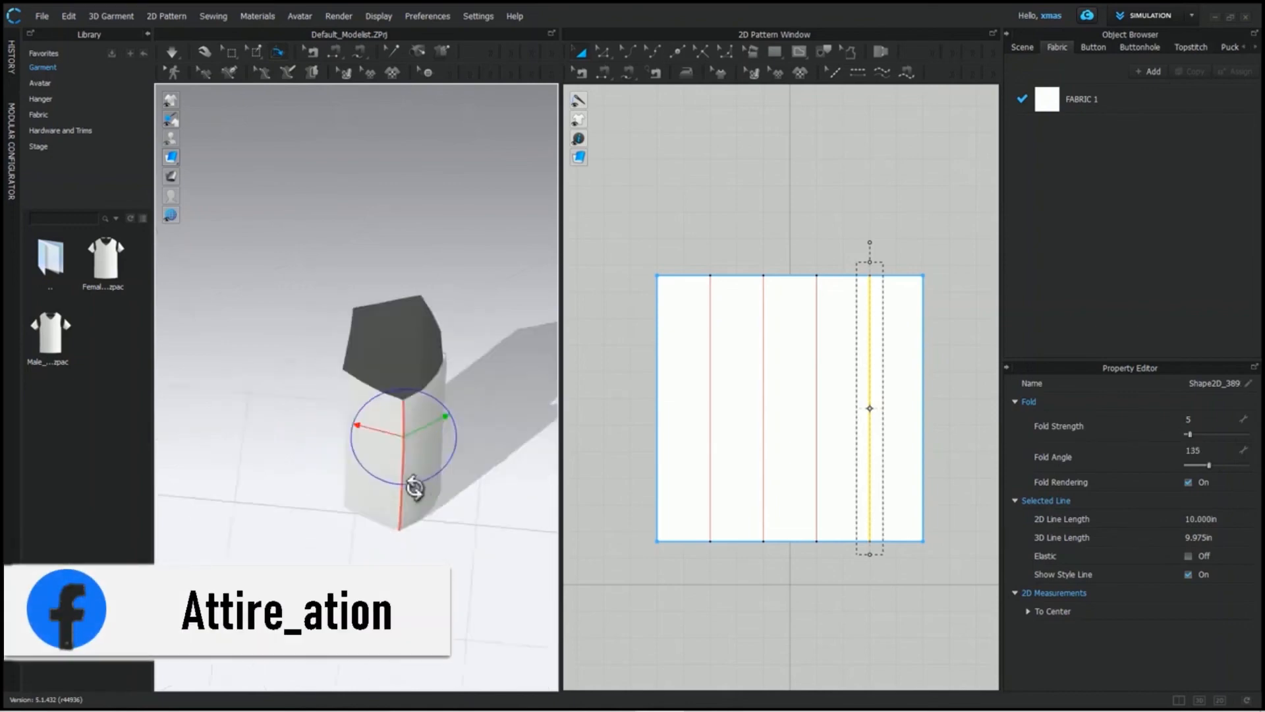
left_click_drag(414, 486, 361, 404)
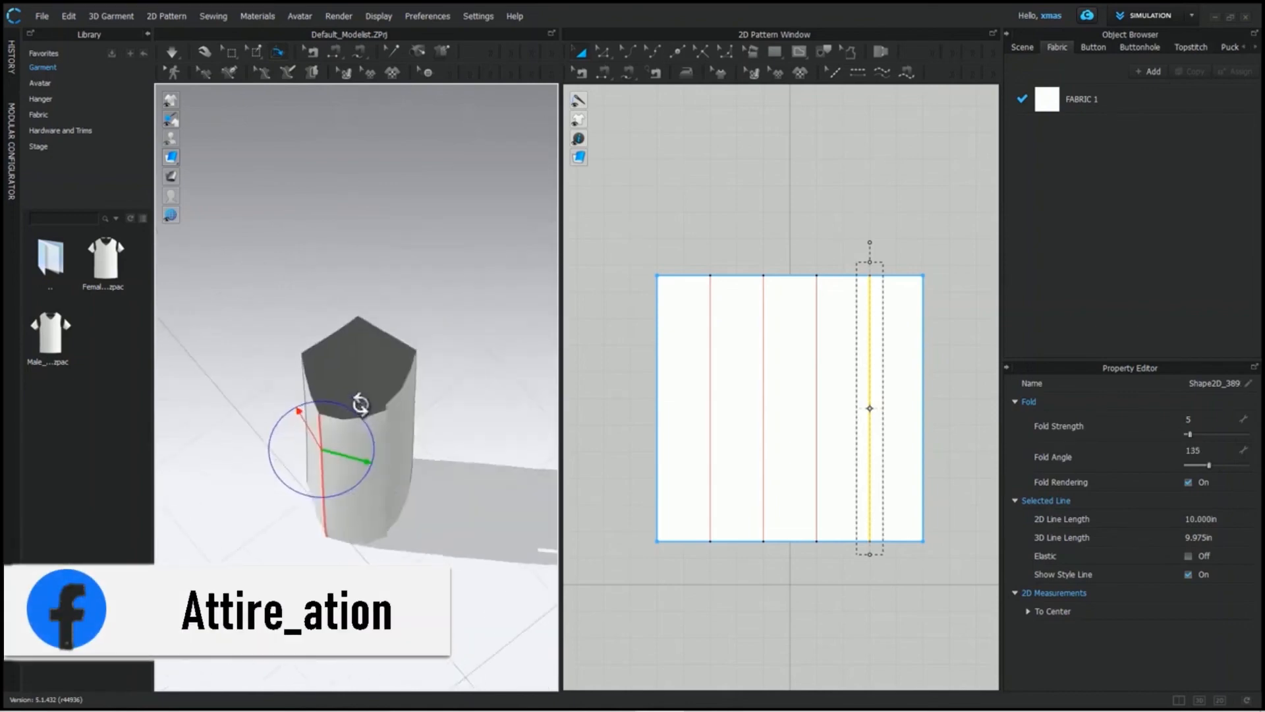